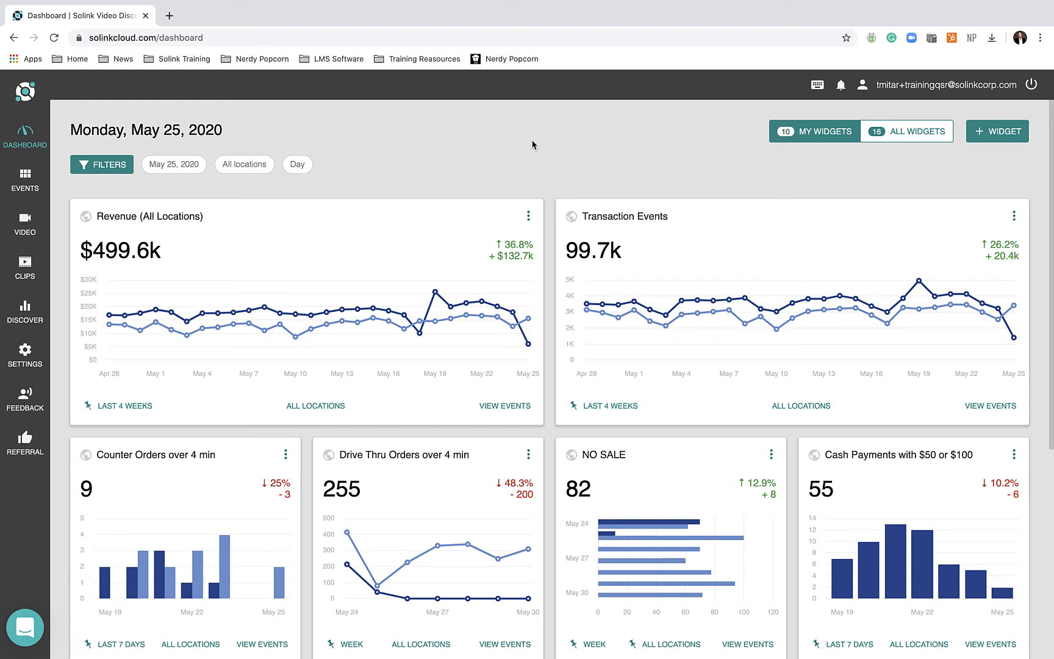
pyautogui.moveTo(518, 142)
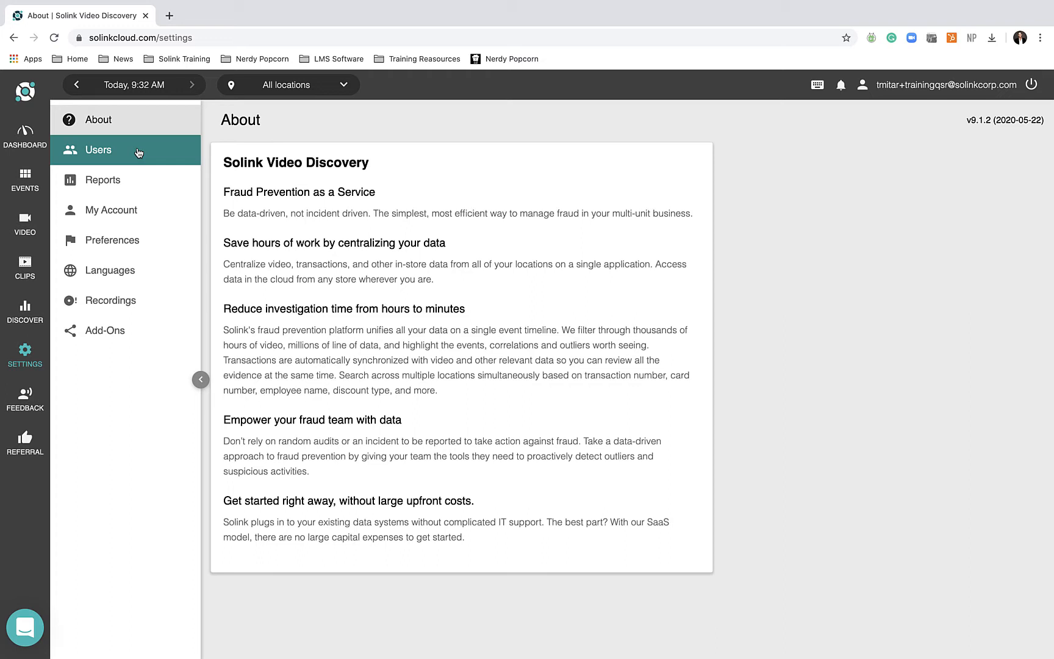
# Step: Go to the Users page under Settings to see the account's existing users
pyautogui.click(99, 150)
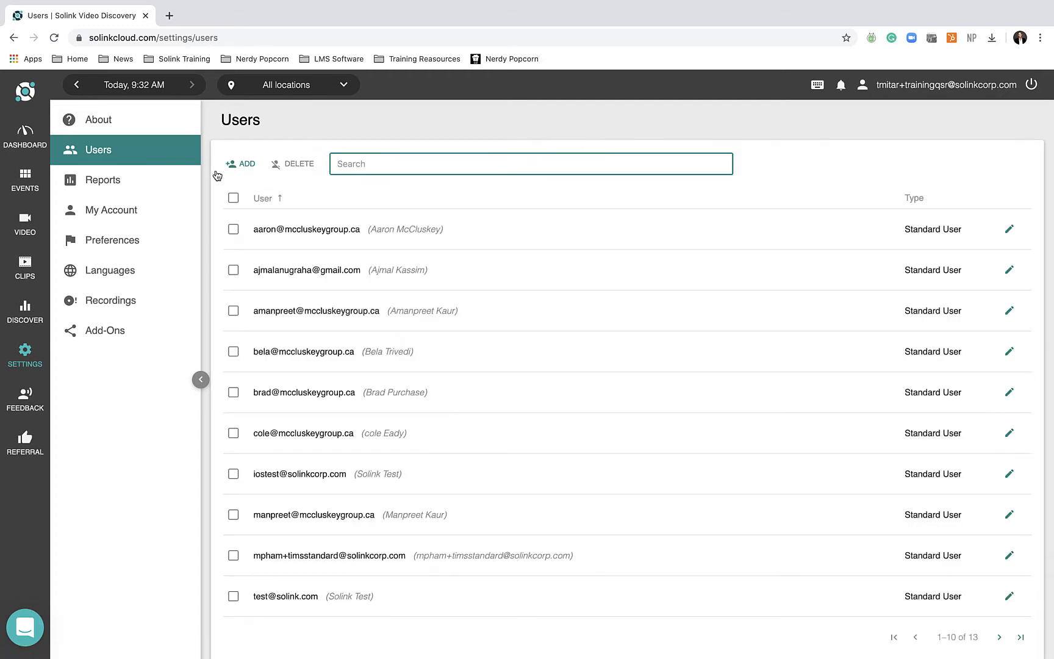
pyautogui.moveTo(243, 170)
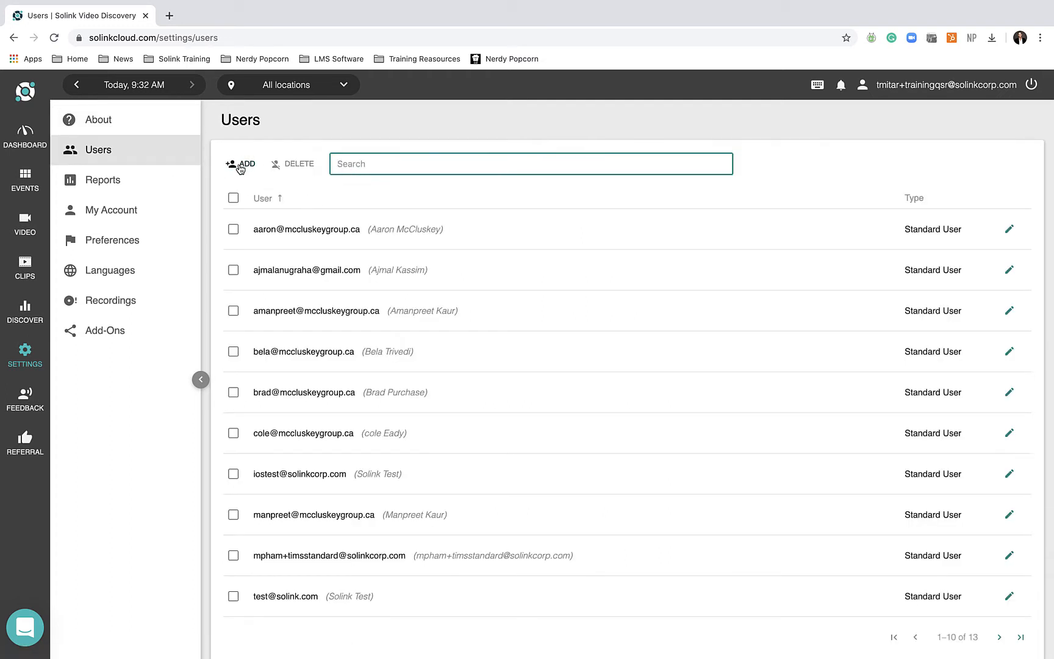
pyautogui.click(242, 163)
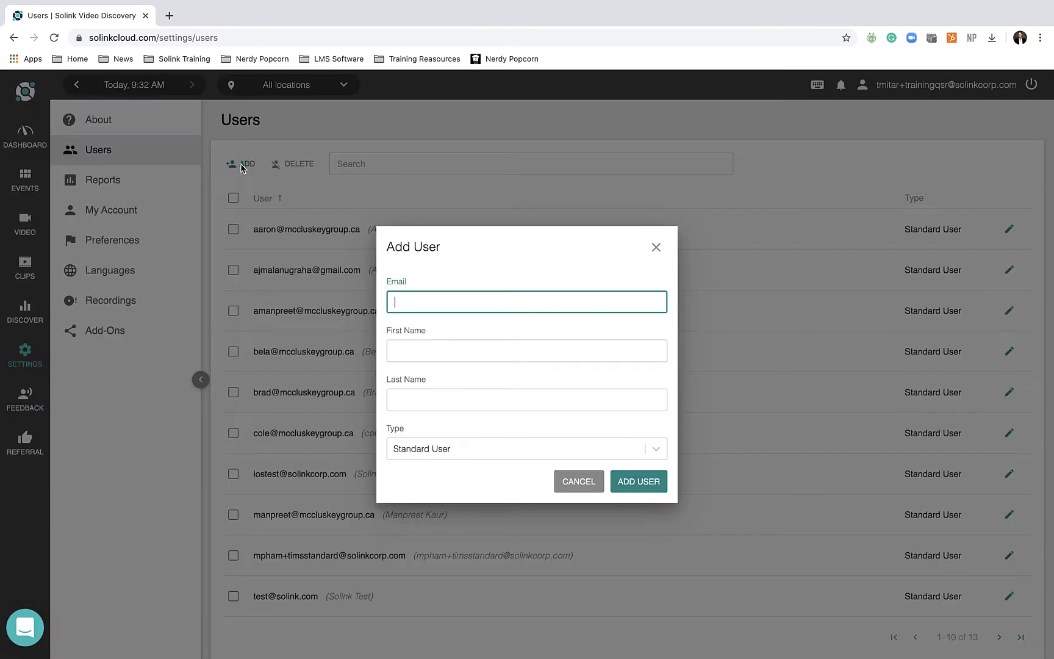
pyautogui.write('User@user.com')
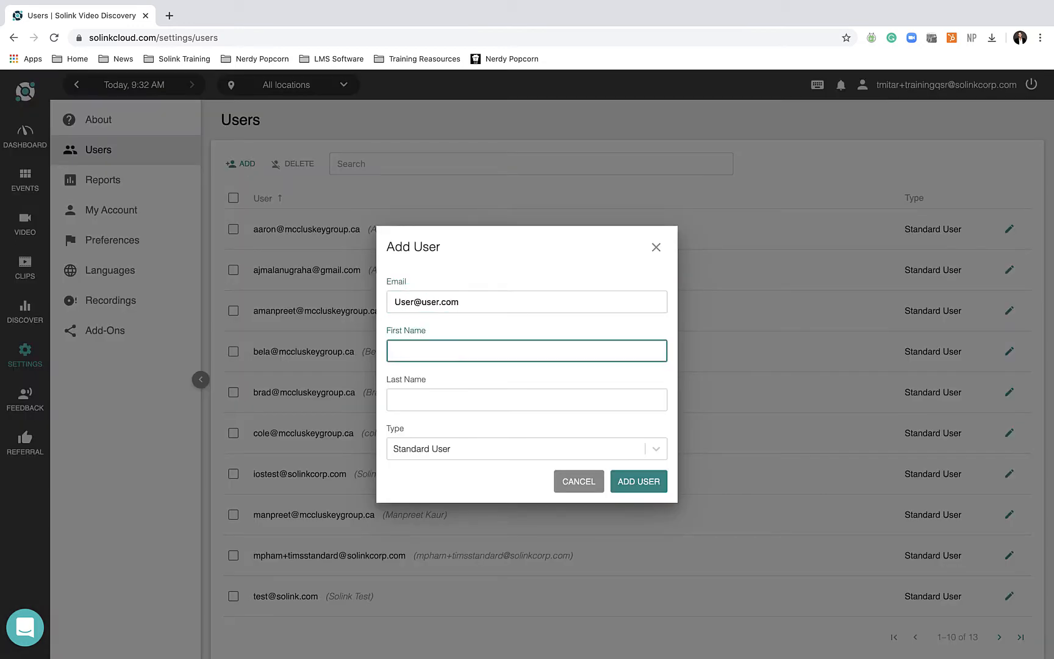
pyautogui.write('User')
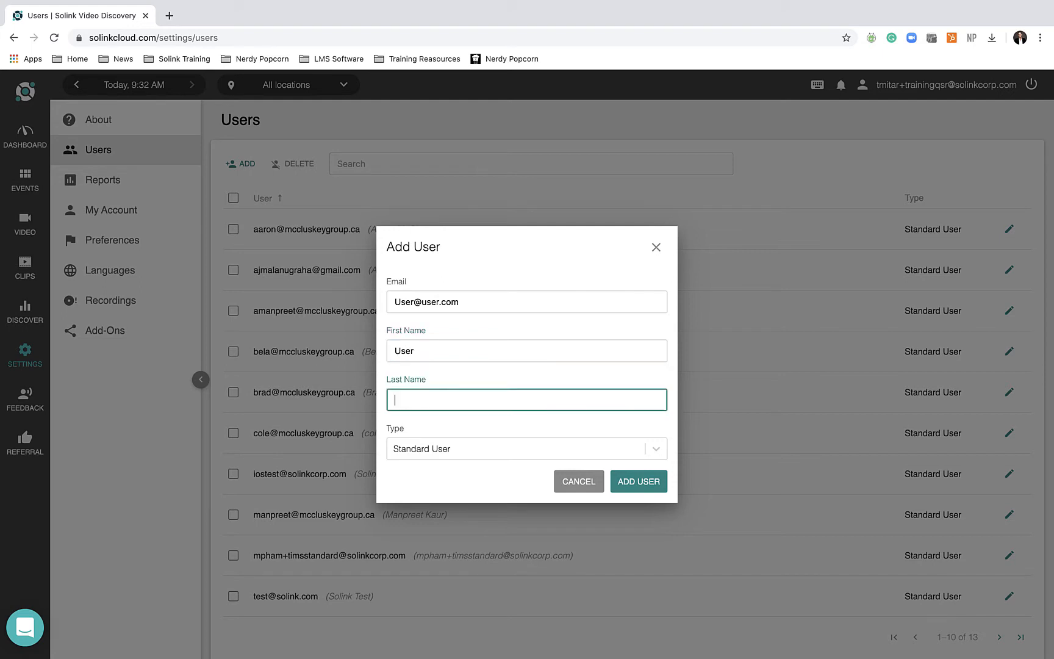
pyautogui.write('Name')
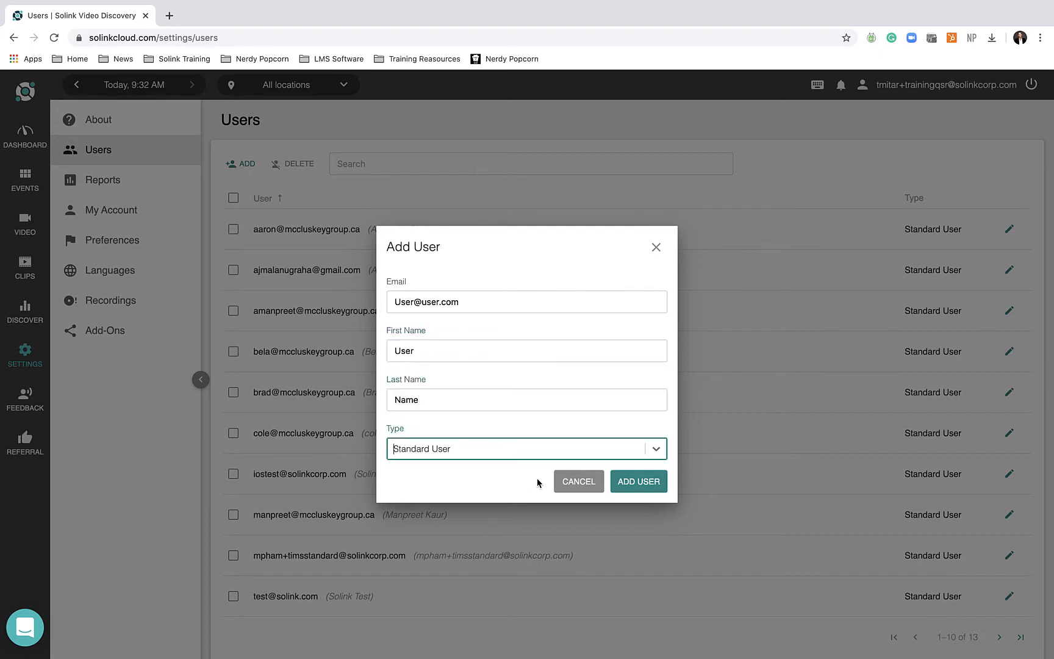
pyautogui.click(526, 449)
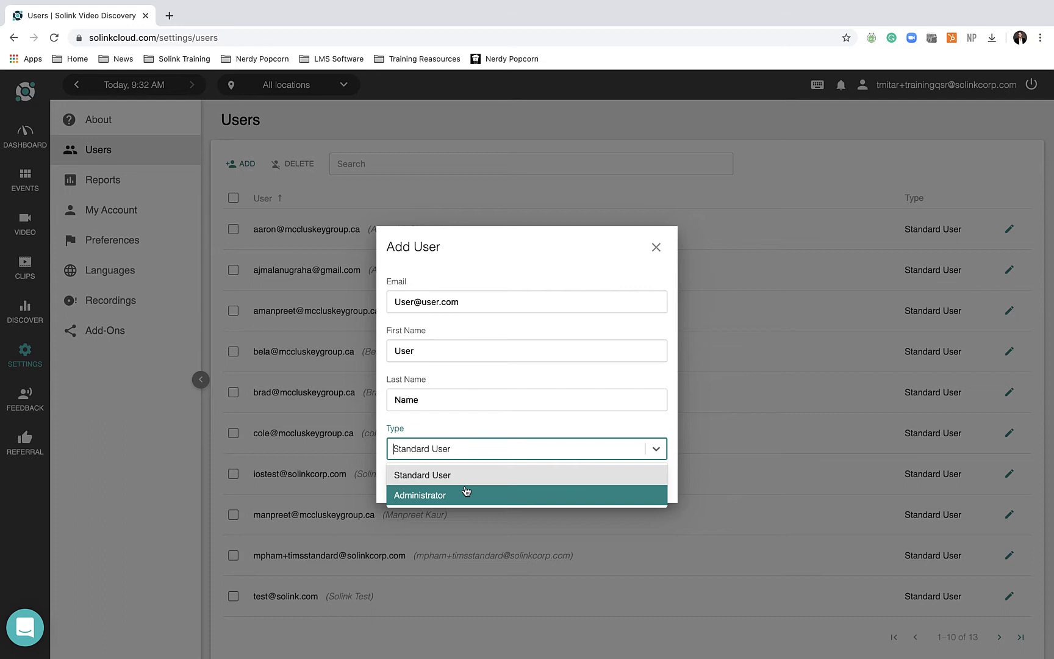
pyautogui.moveTo(448, 501)
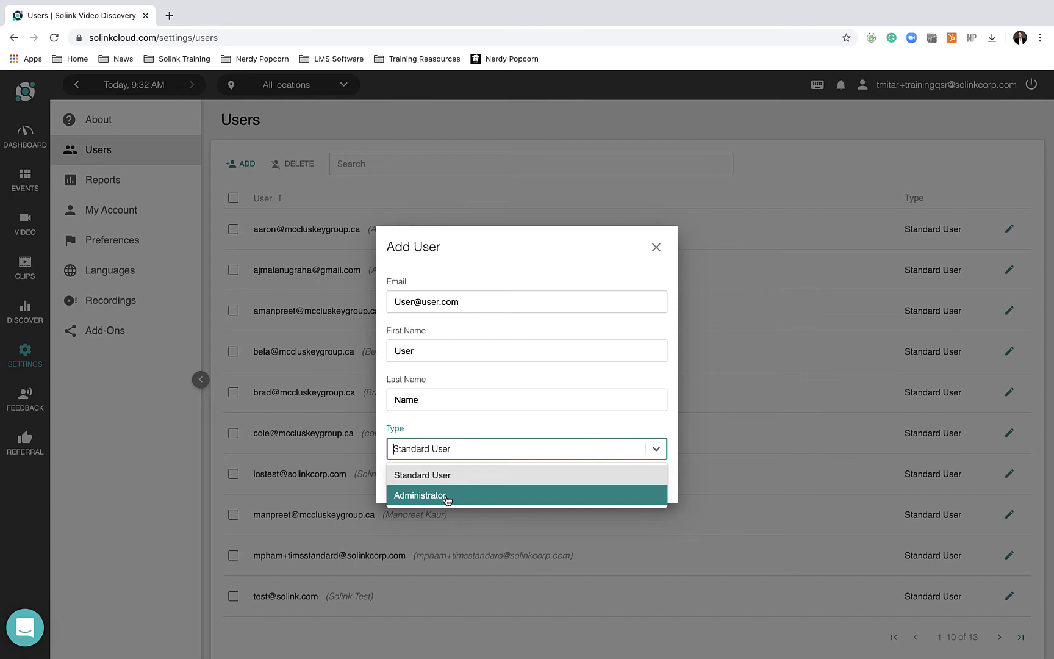
pyautogui.moveTo(458, 483)
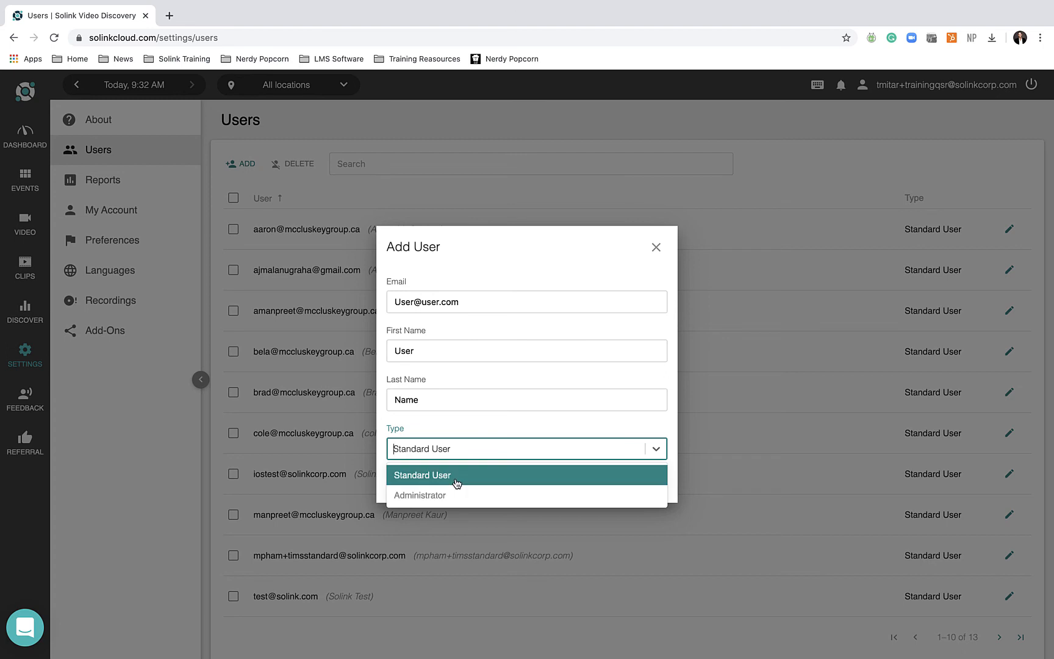
pyautogui.click(657, 247)
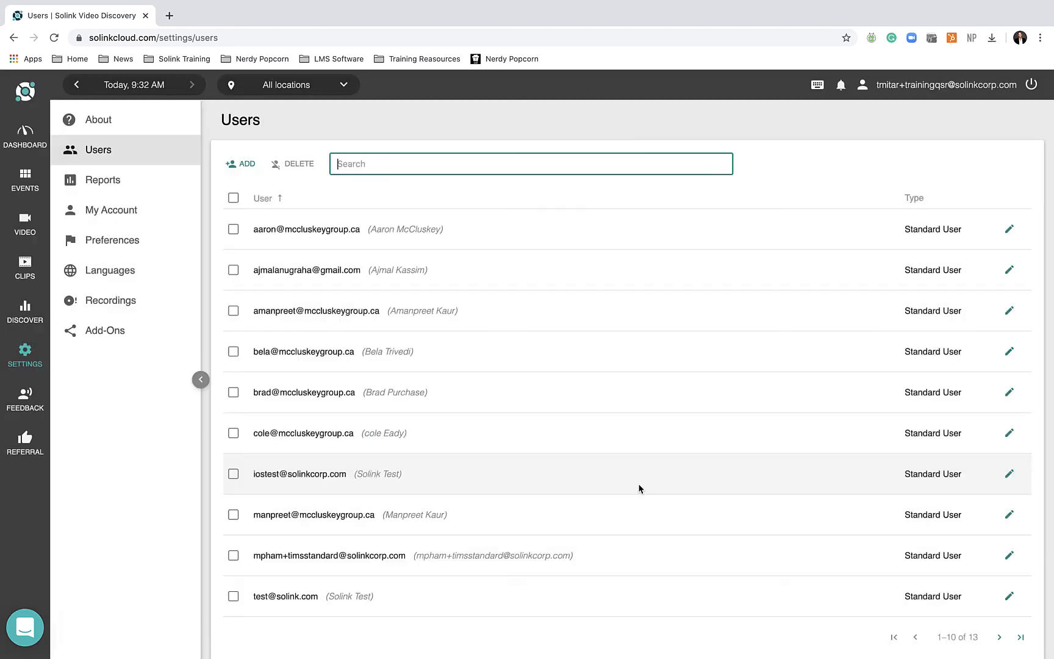
pyautogui.click(239, 164)
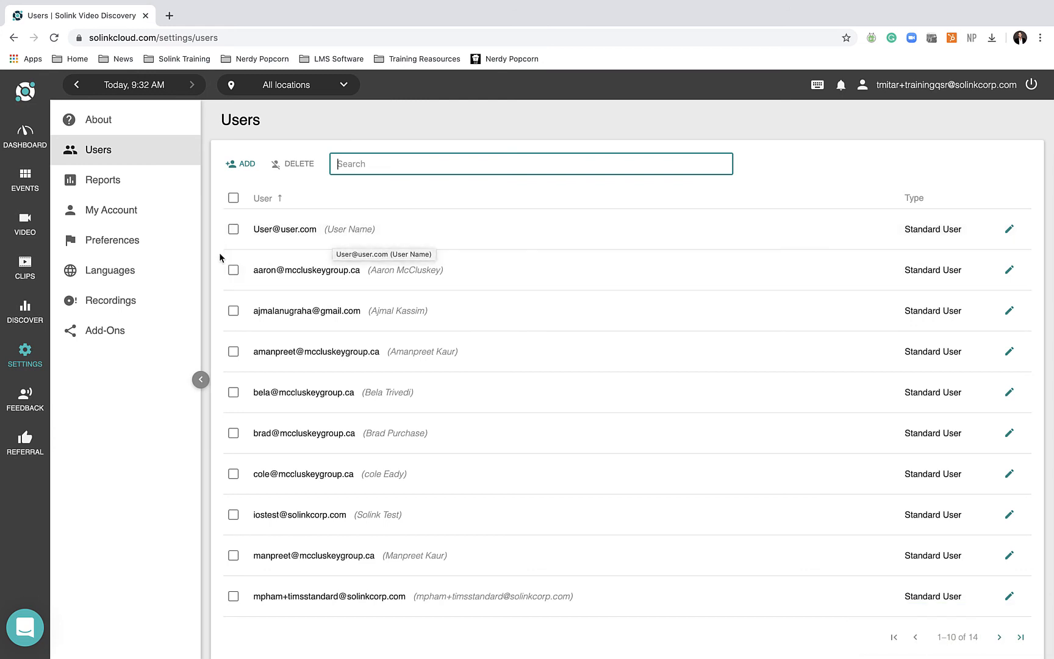
pyautogui.click(233, 230)
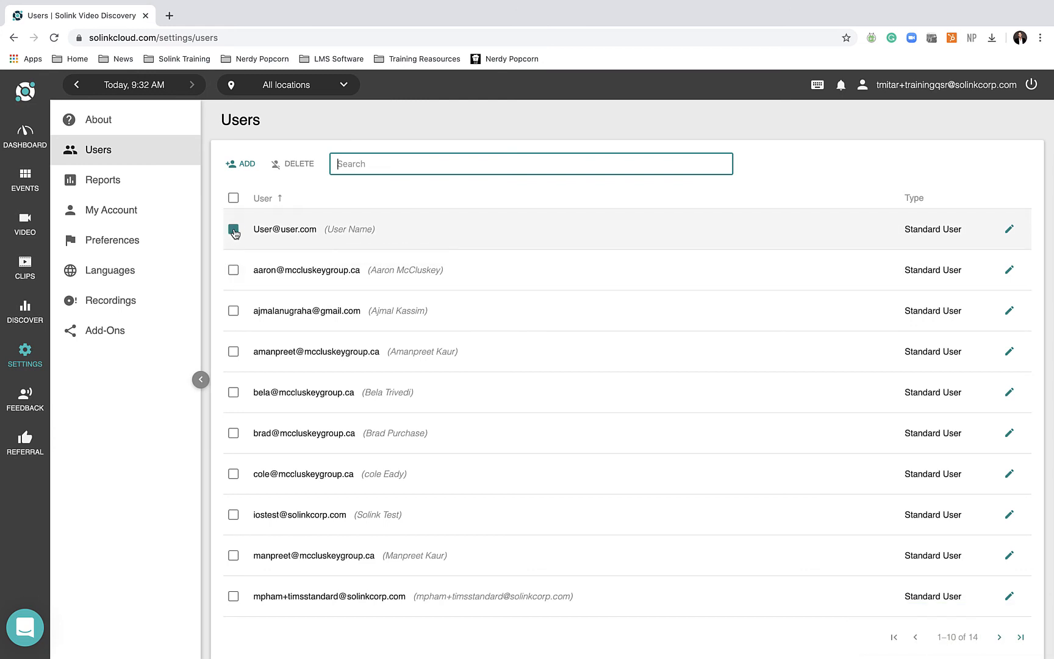
pyautogui.click(233, 230)
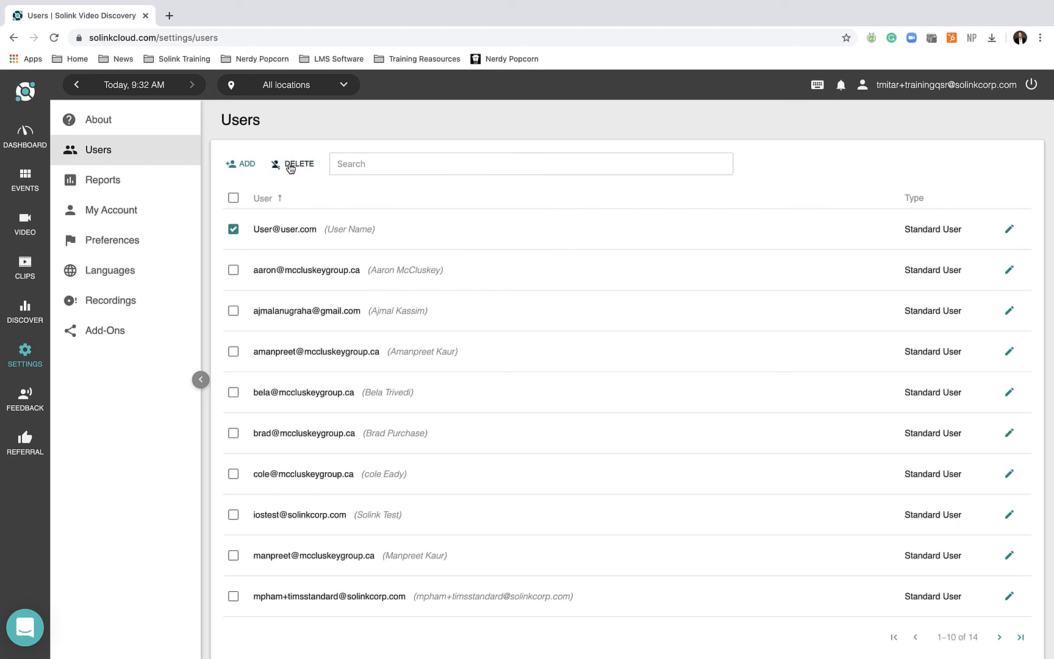
pyautogui.click(299, 164)
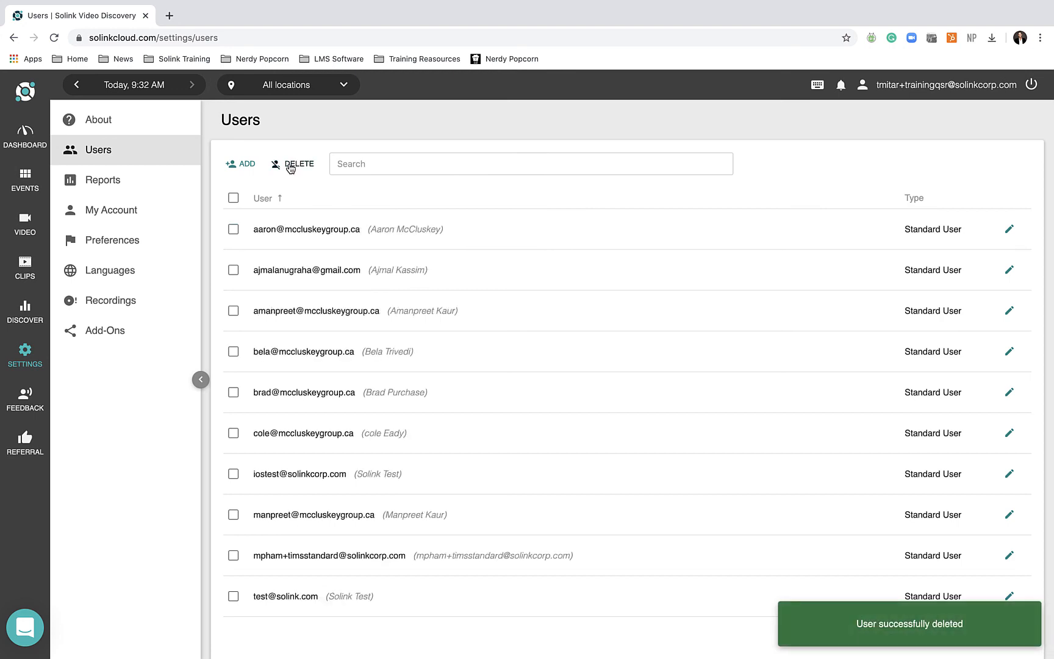